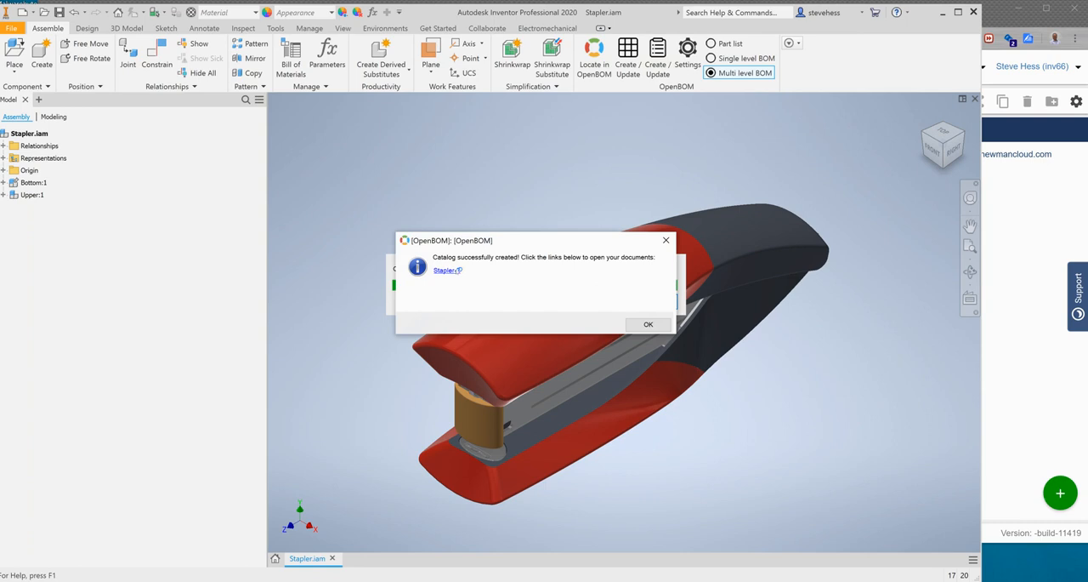
- Open the Stapler-2 catalog in the browser from the 'Catalog successfully created' message
{"action": "left_click", "coordinate": [446, 271]}
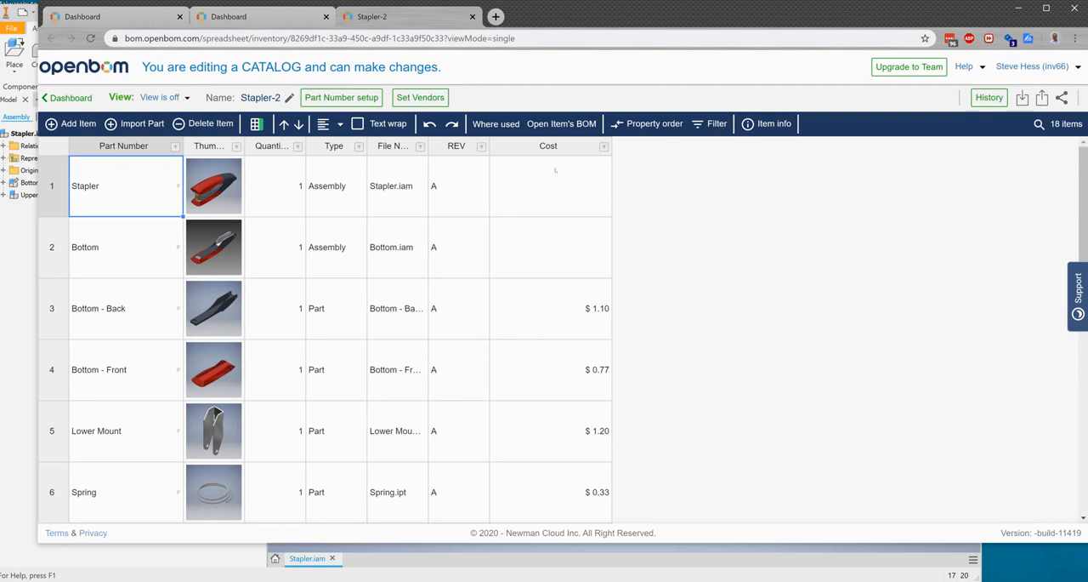
- Scroll through the Stapler-2 catalog grid to review its 18 items and costs
{"action": "scroll", "scroll_direction": "down", "scroll_amount": 3}
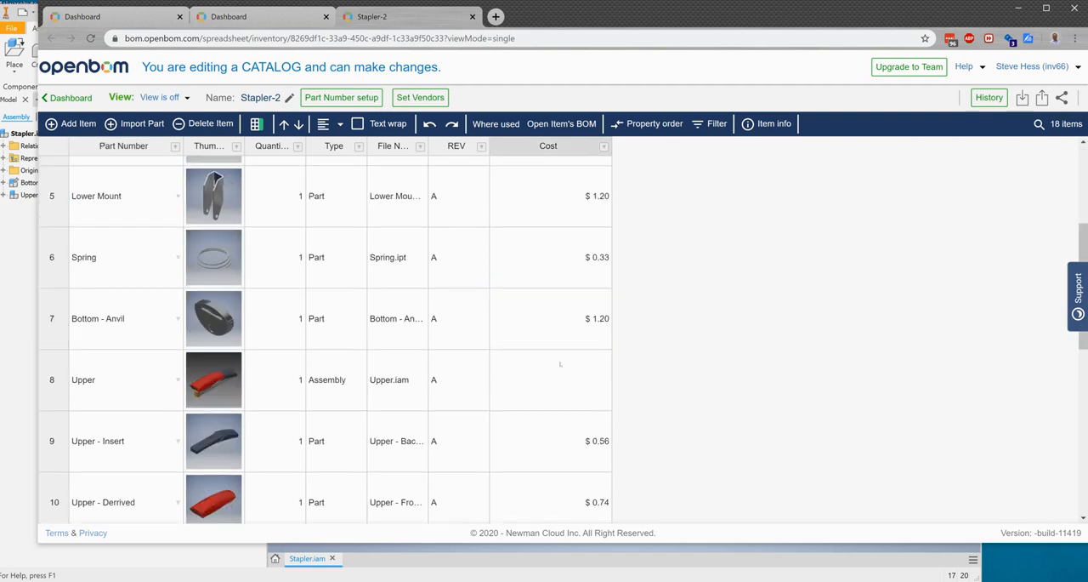
{"action": "scroll", "scroll_direction": "down", "scroll_amount": 3}
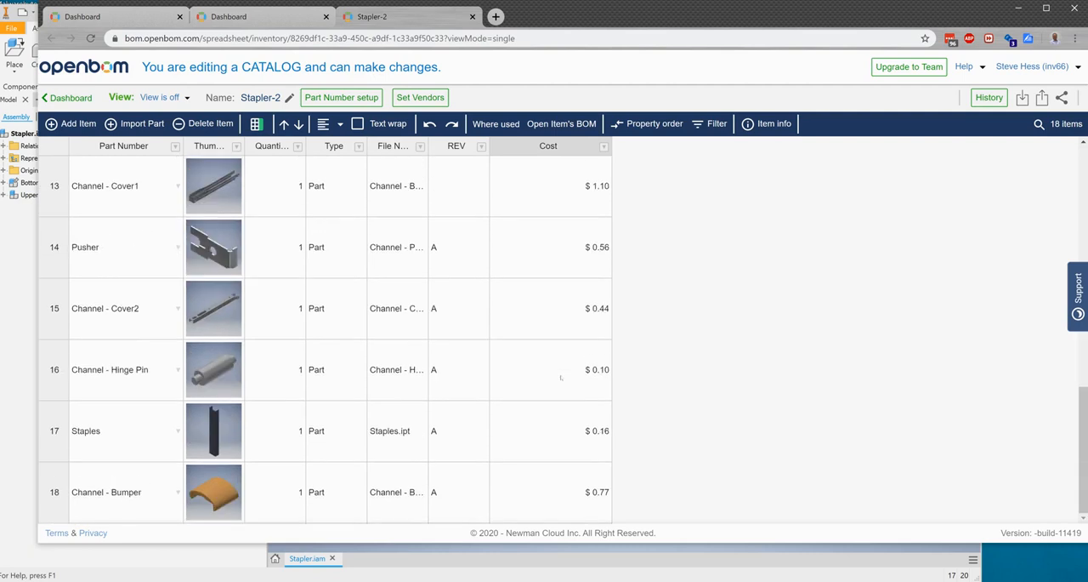
{"action": "scroll", "scroll_direction": "up", "scroll_amount": 3}
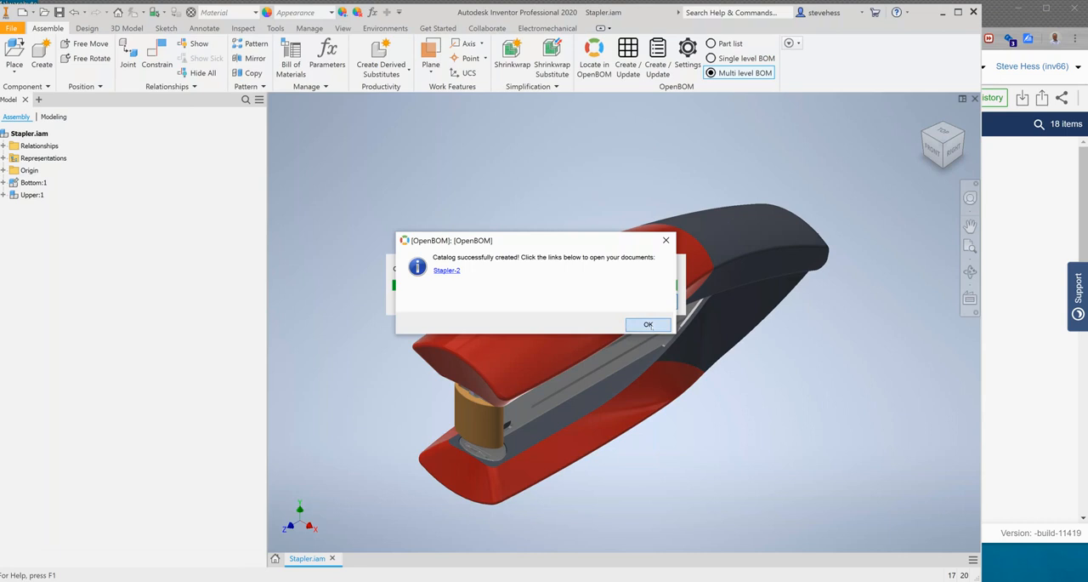
- Dismiss the catalog message and open the updated multi-level BOM Stapler-ML-1
{"action": "left_click", "coordinate": [647, 324]}
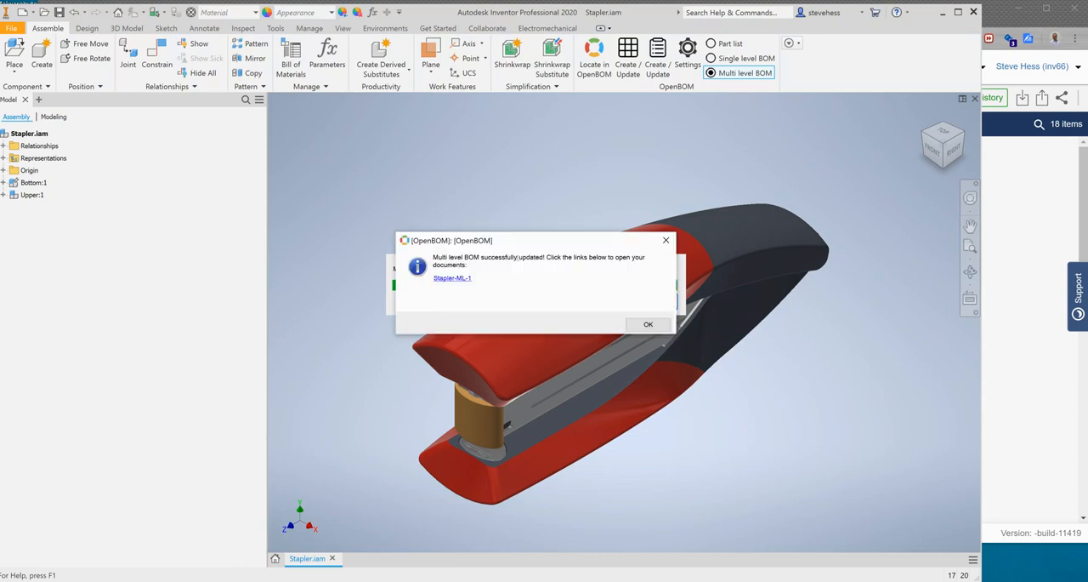
{"action": "left_click", "coordinate": [452, 278]}
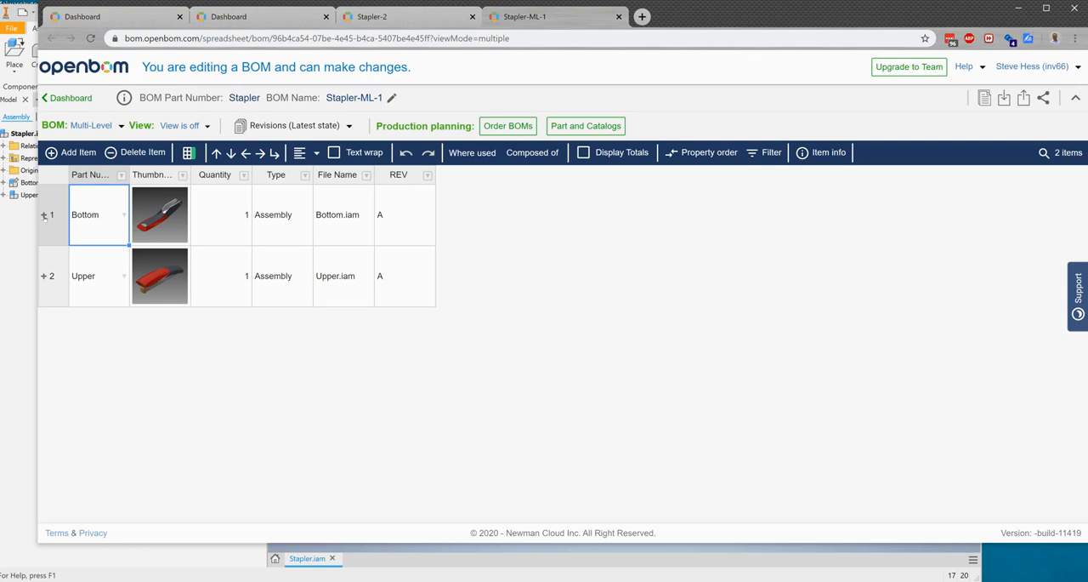
- Select the Bottom assembly row and open the Parts and Catalogs configuration
{"action": "left_click", "coordinate": [45, 214]}
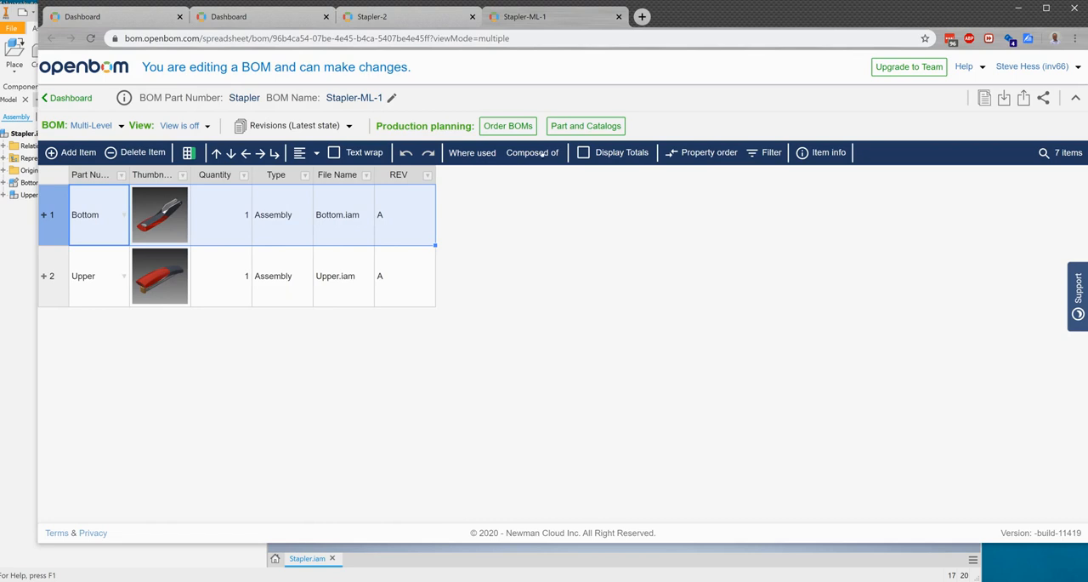
{"action": "left_click", "coordinate": [585, 126]}
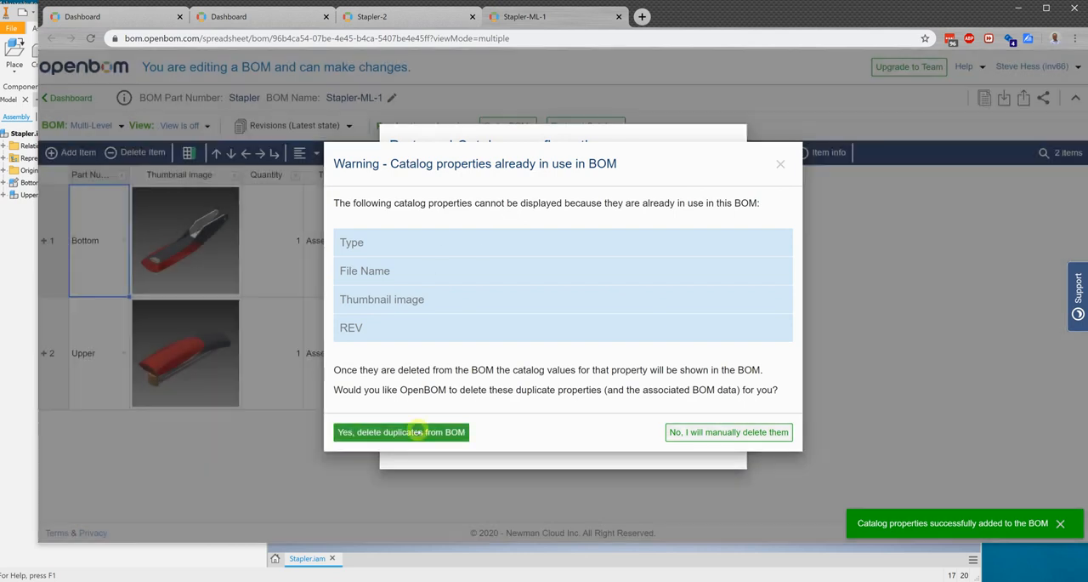
- Delete duplicate properties from the BOM in favour of catalog values and close the dialog
{"action": "left_click", "coordinate": [400, 431]}
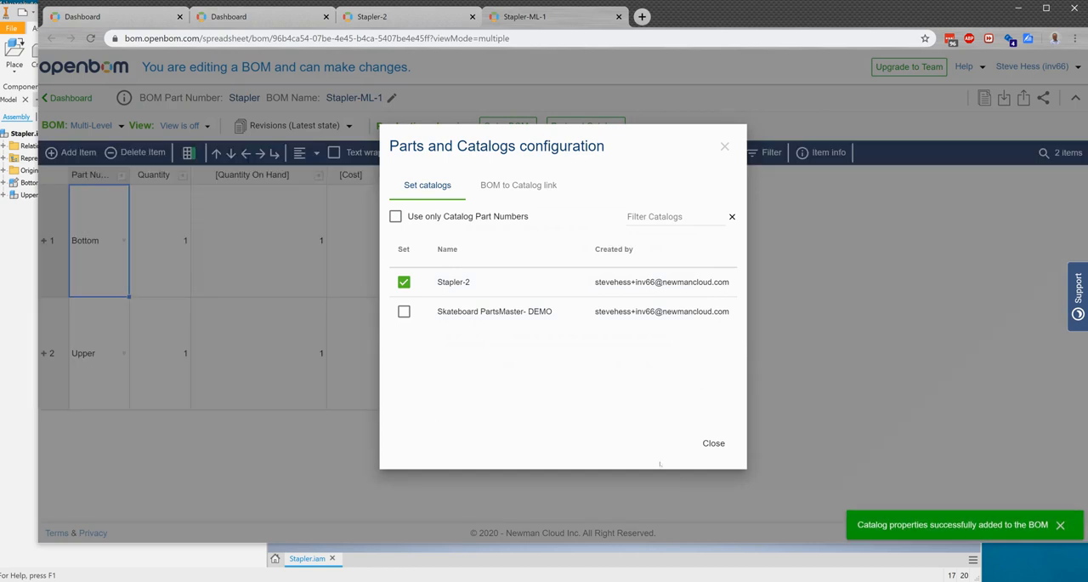
{"action": "left_click", "coordinate": [714, 442]}
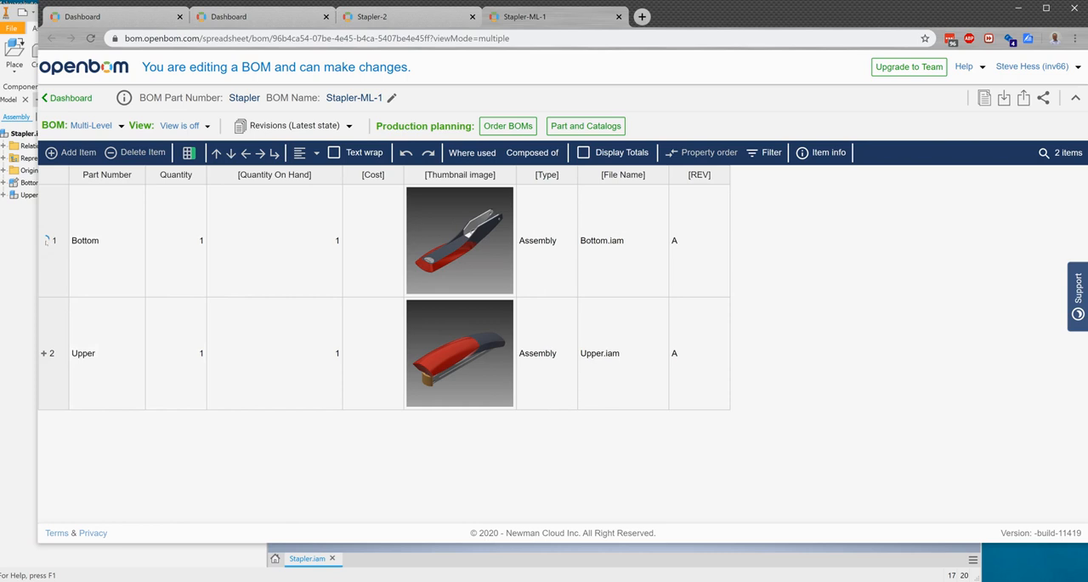
- Expand Bottom and add the public Extended Cost currency property, including sub-assemblies
{"action": "left_click", "coordinate": [44, 239]}
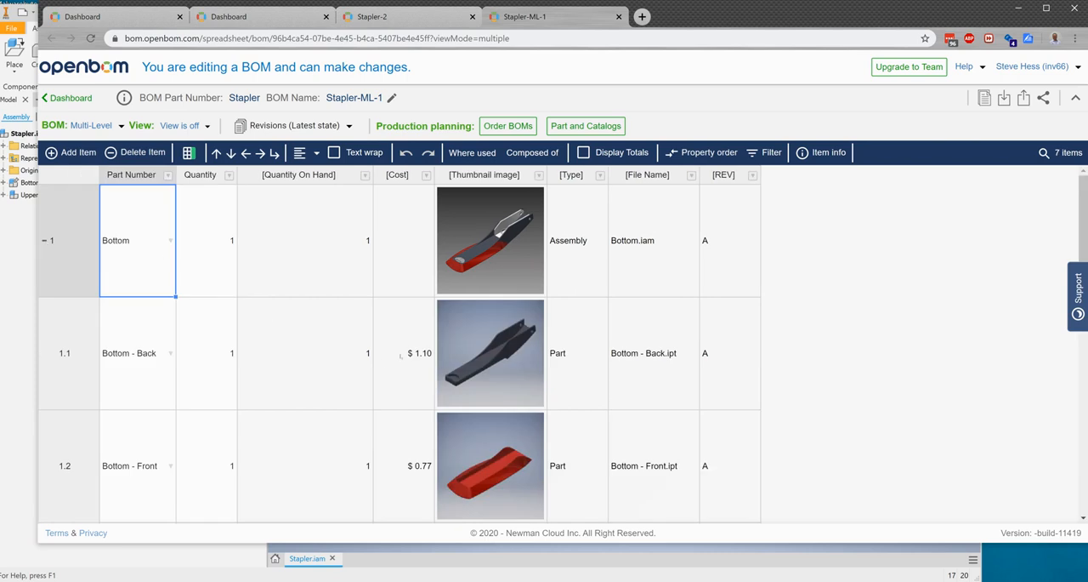
{"action": "scroll", "scroll_direction": "down", "scroll_amount": 3}
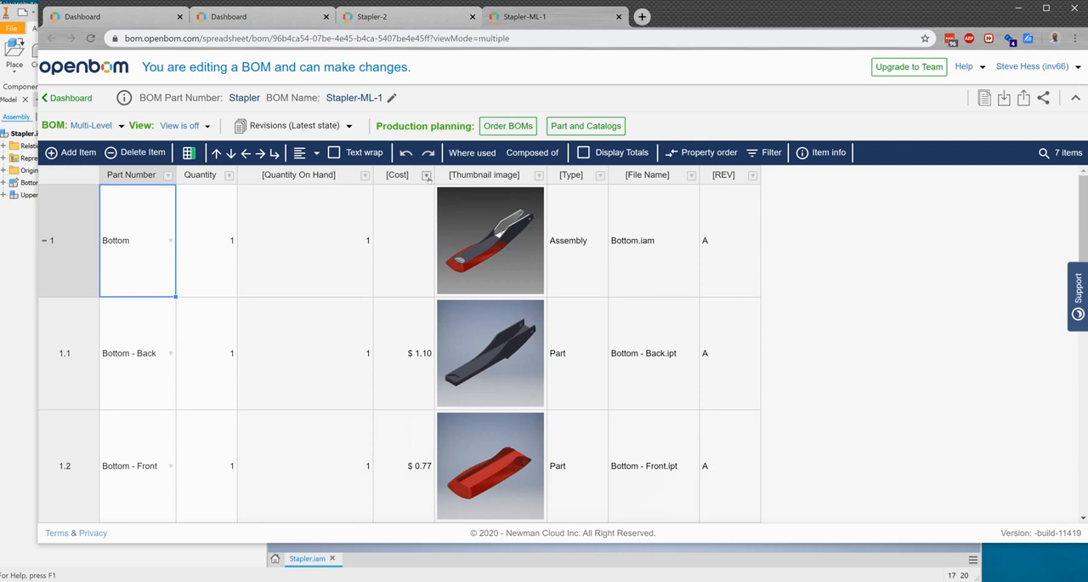
{"action": "left_click", "coordinate": [426, 174]}
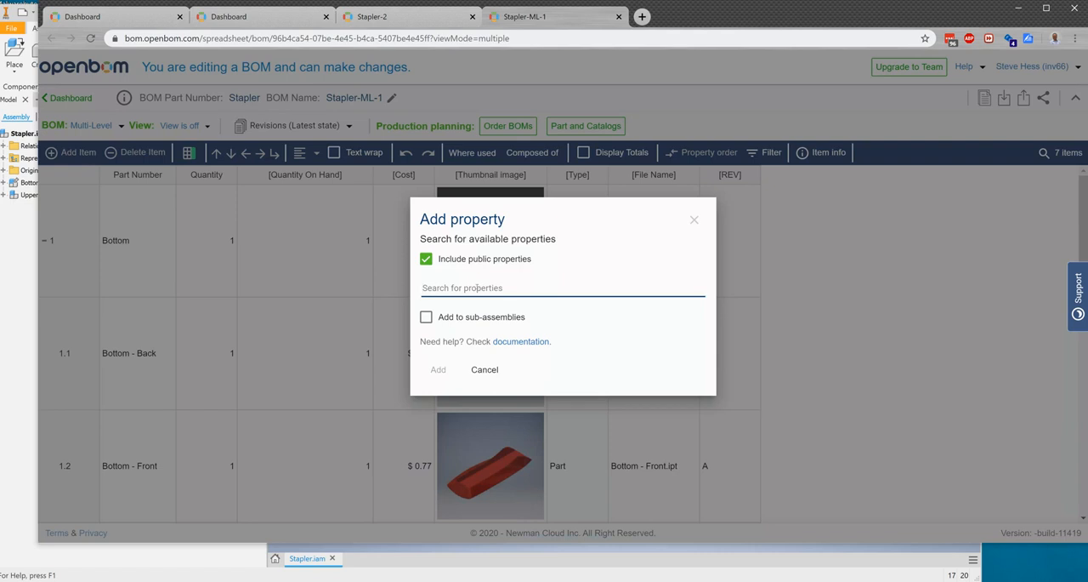
{"action": "type", "text": "Ey"}
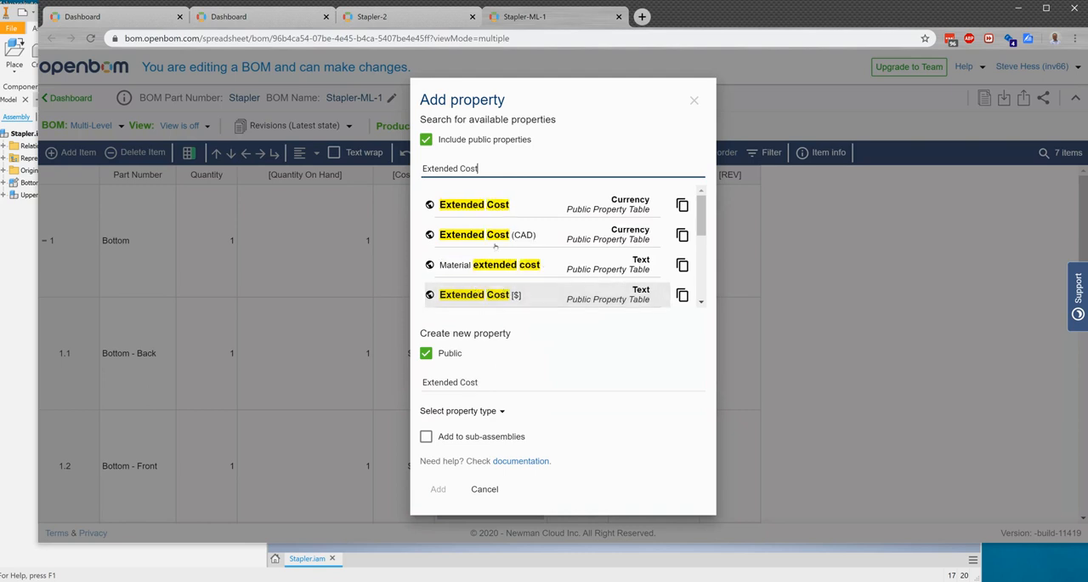
{"action": "left_click", "coordinate": [474, 204]}
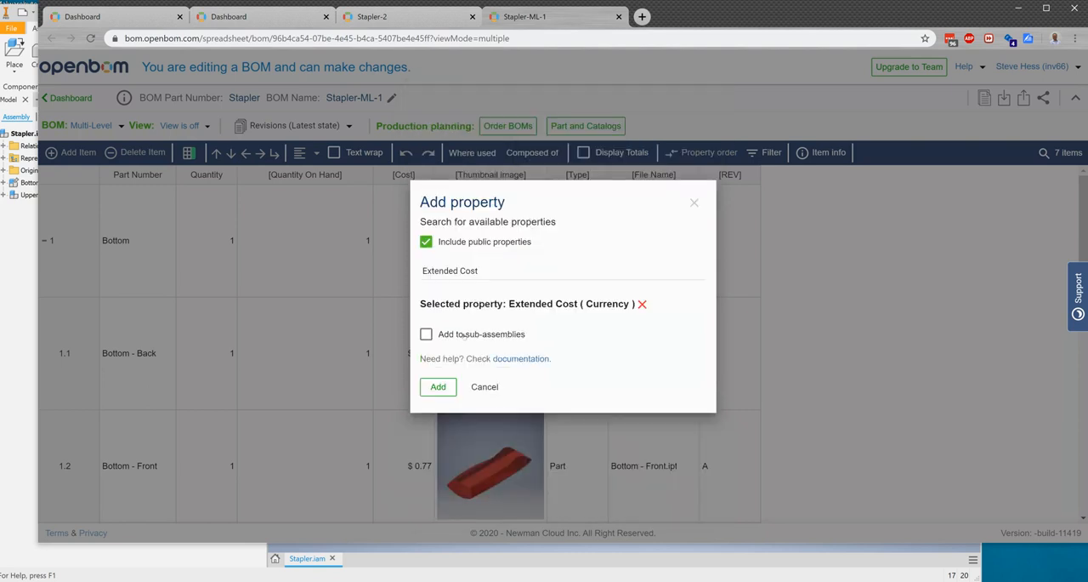
{"action": "left_click", "coordinate": [426, 334]}
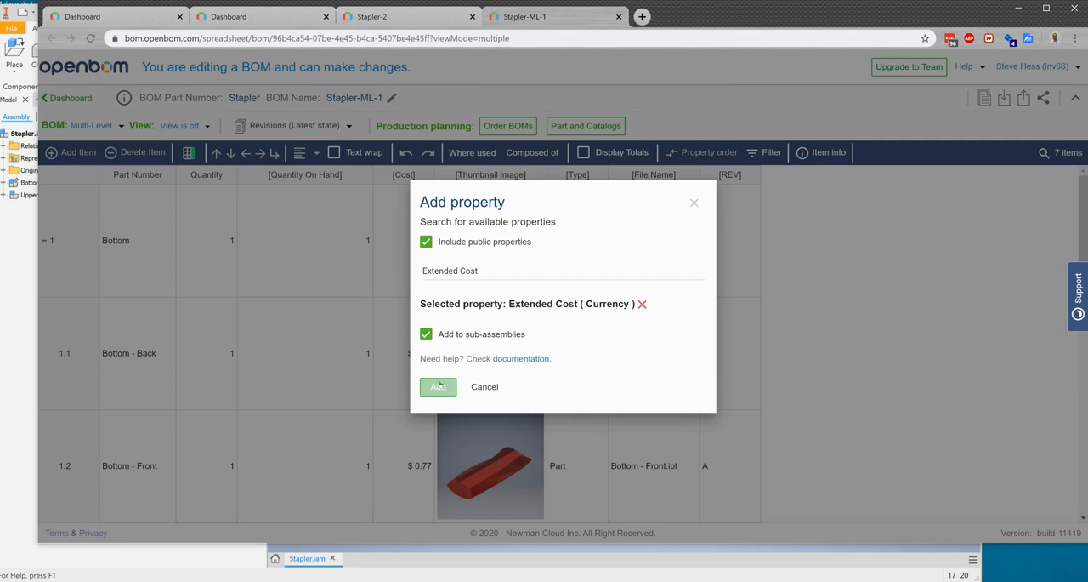
{"action": "left_click", "coordinate": [438, 386]}
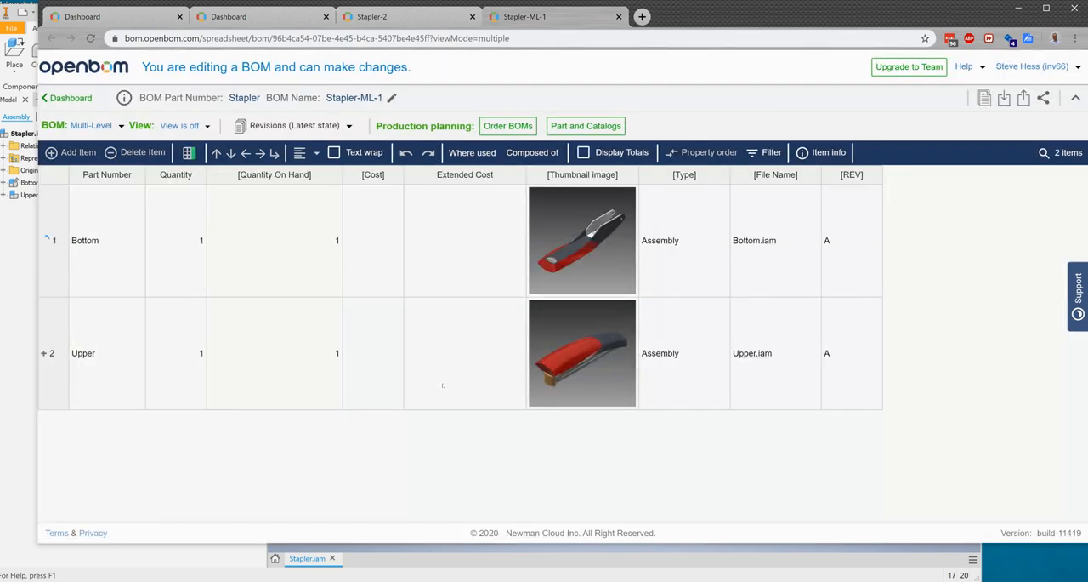
- Set the Extended Cost formula to Cost * Quantity with multi-level rollup by Quantity
{"action": "right_click", "coordinate": [465, 240]}
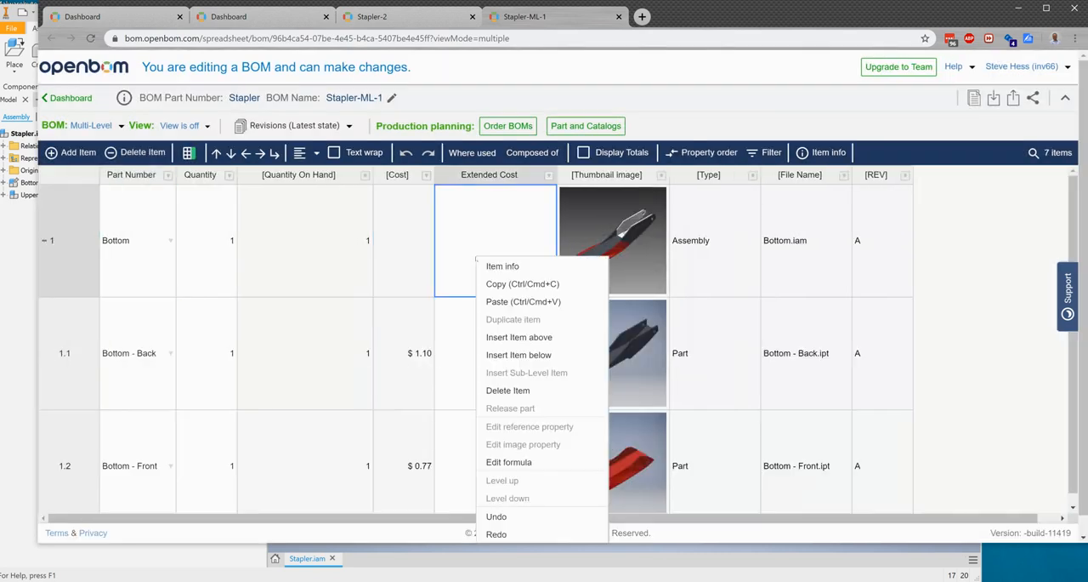
{"action": "left_click", "coordinate": [519, 465]}
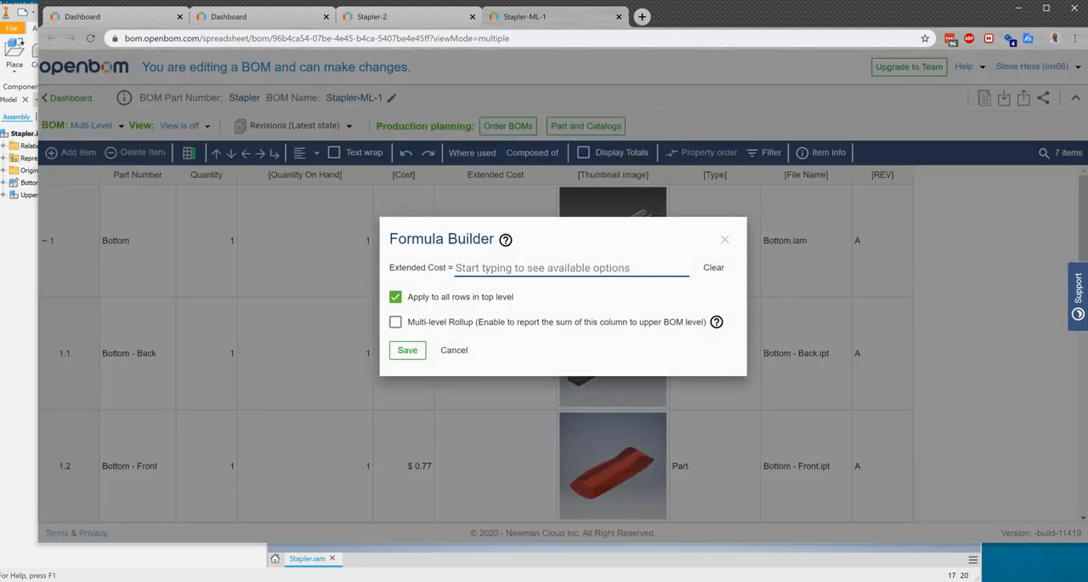
{"action": "type", "text": "Cost  *"}
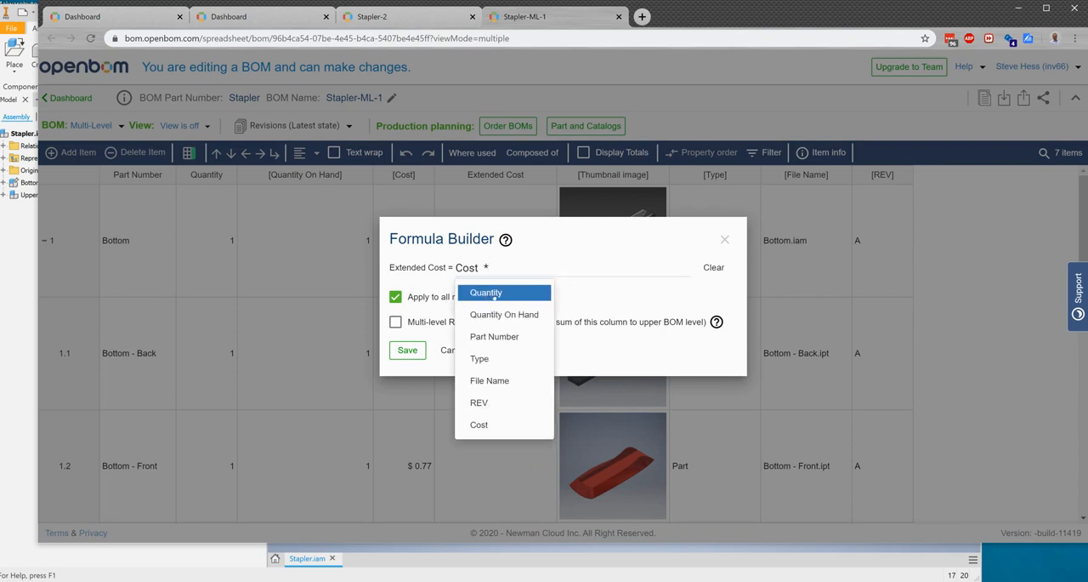
{"action": "left_click", "coordinate": [485, 292]}
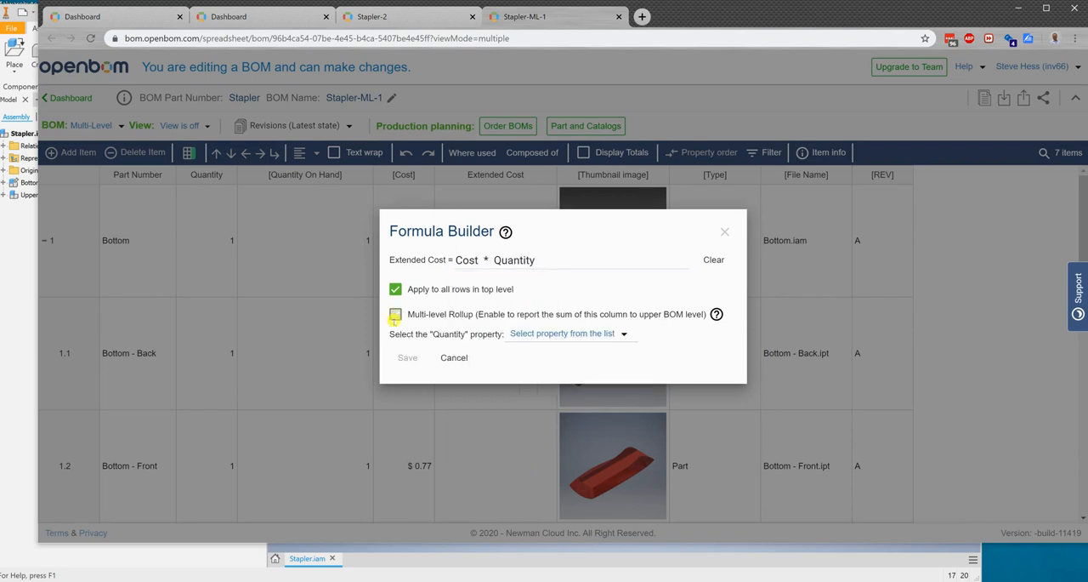
{"action": "left_click", "coordinate": [395, 314]}
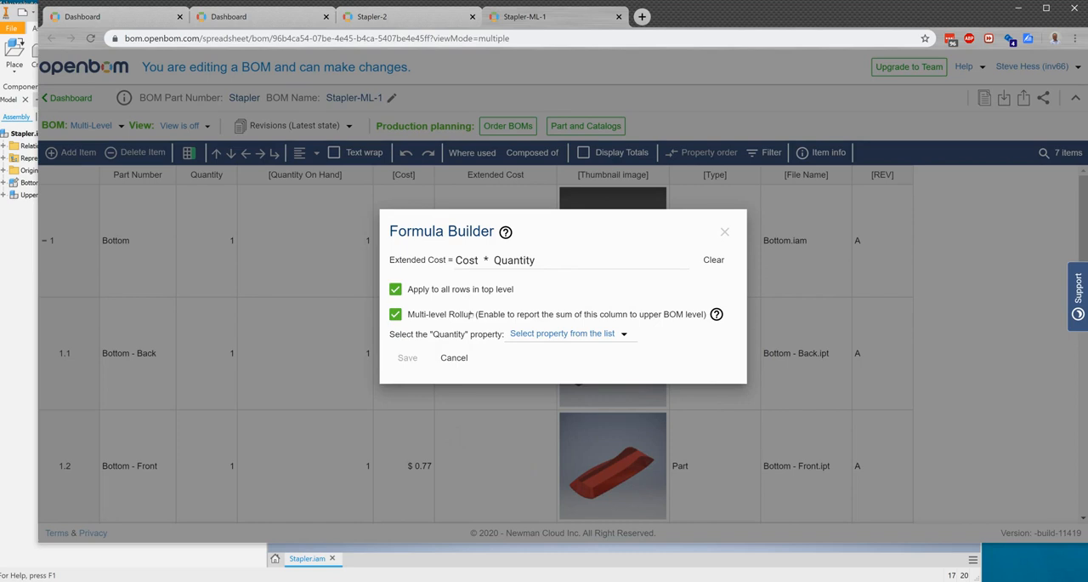
{"action": "left_click", "coordinate": [566, 333]}
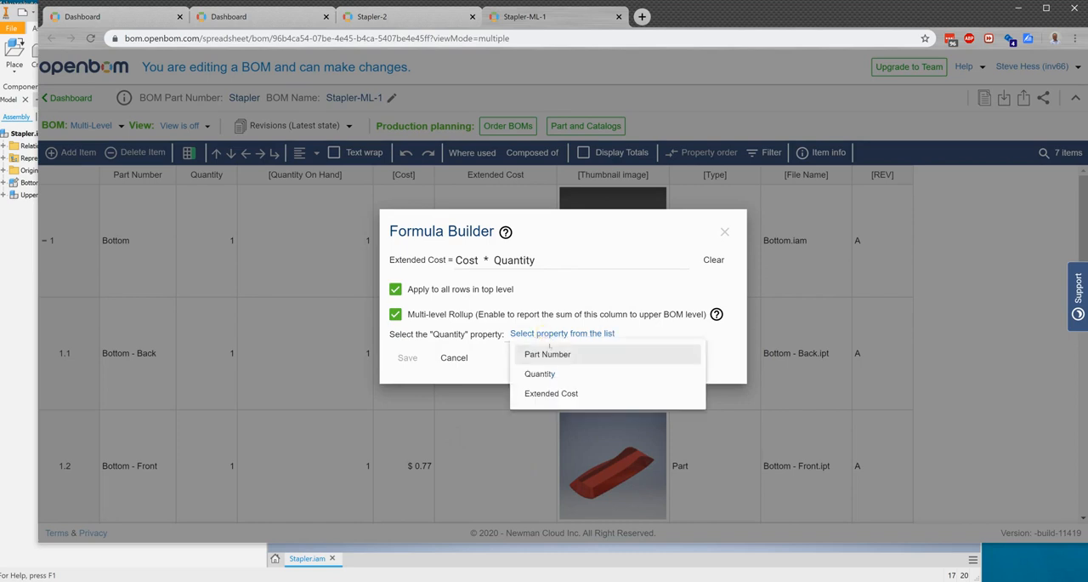
{"action": "left_click", "coordinate": [539, 373]}
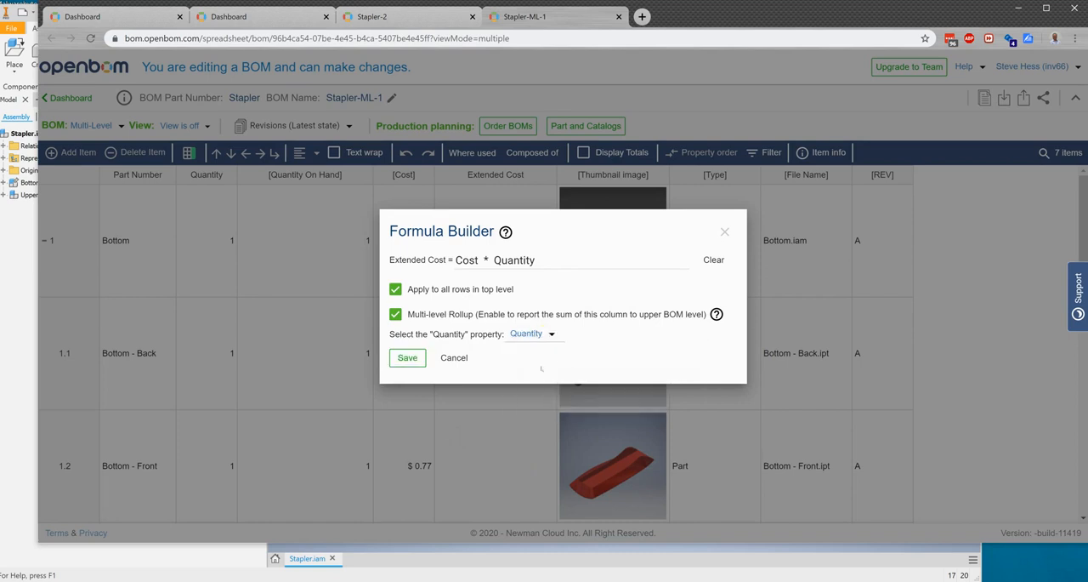
{"action": "left_click", "coordinate": [407, 357]}
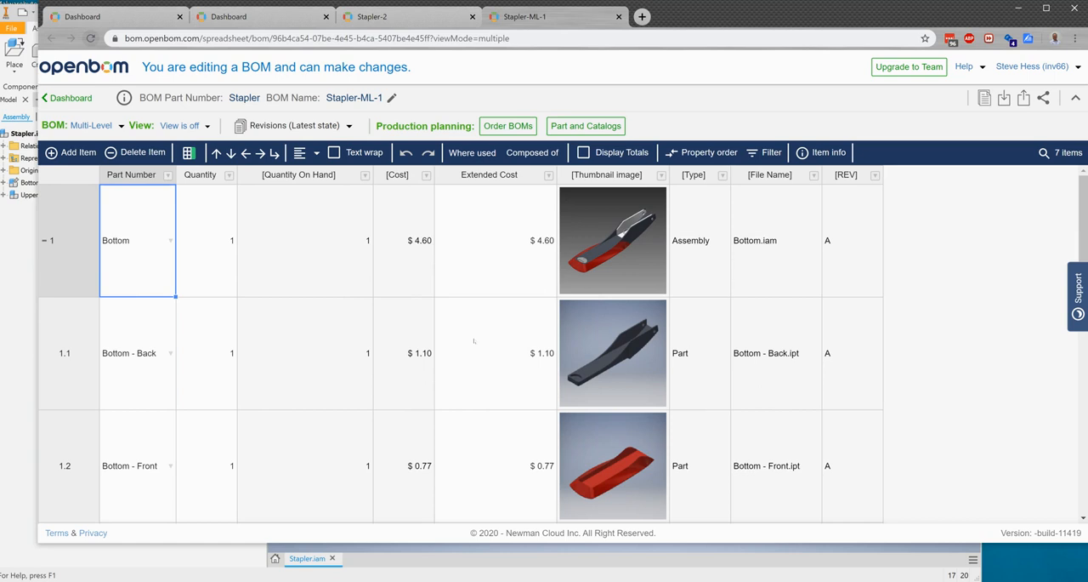
- Review rolled-up costs ($4.60 Bottom, $4.56 Upper) and expand the Upper assembly
{"action": "scroll", "scroll_direction": "down", "scroll_amount": 3}
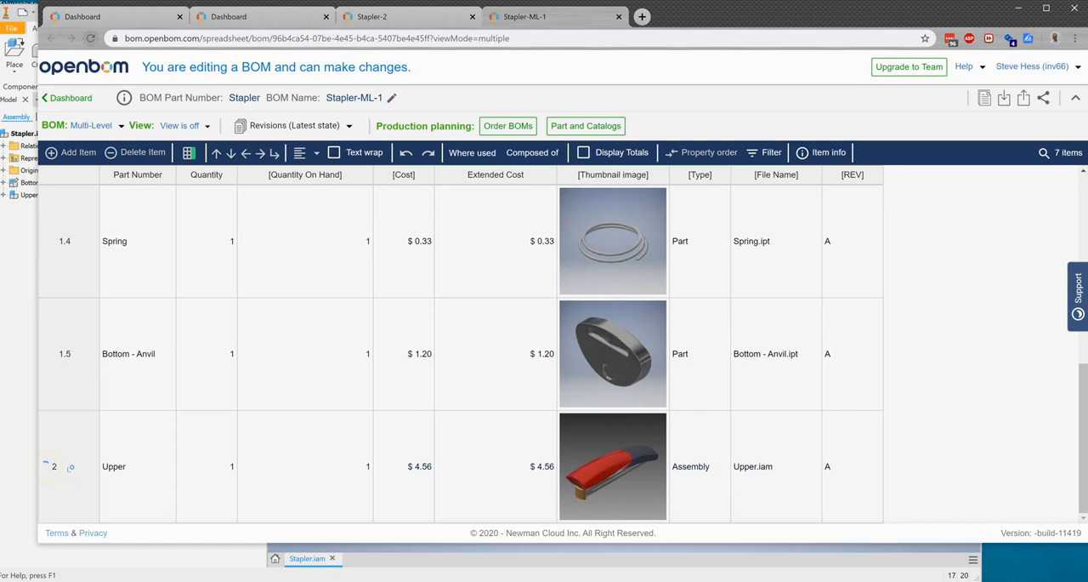
{"action": "left_click", "coordinate": [138, 466]}
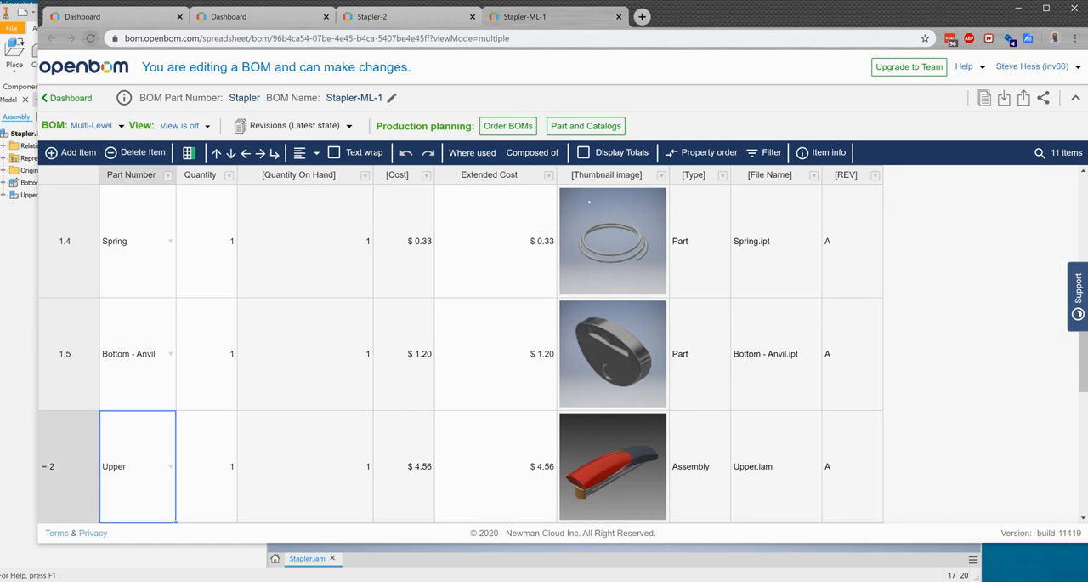
{"action": "left_click", "coordinate": [584, 152]}
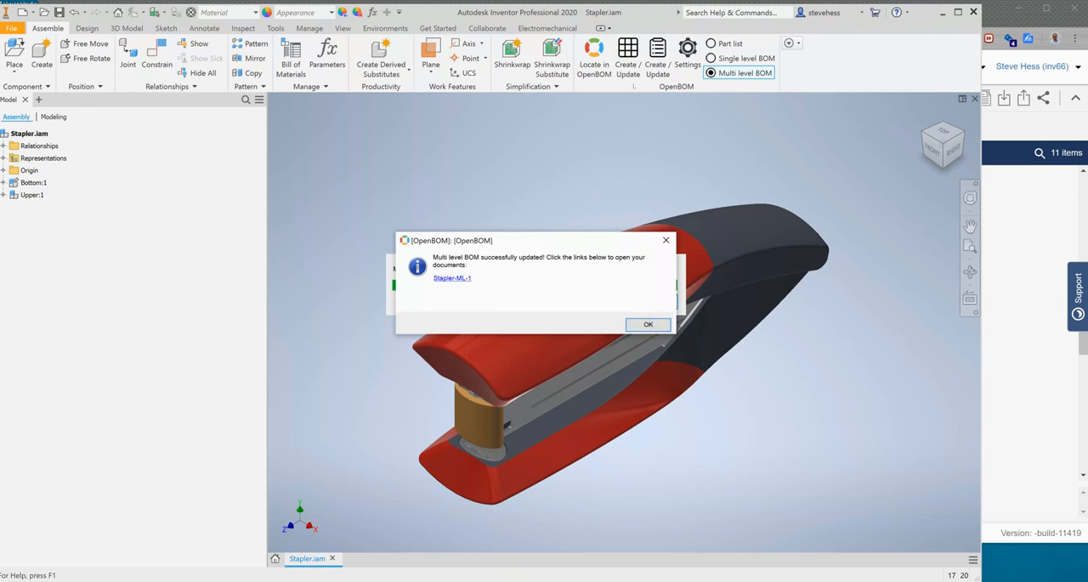
{"action": "mouse_move", "coordinate": [711, 228]}
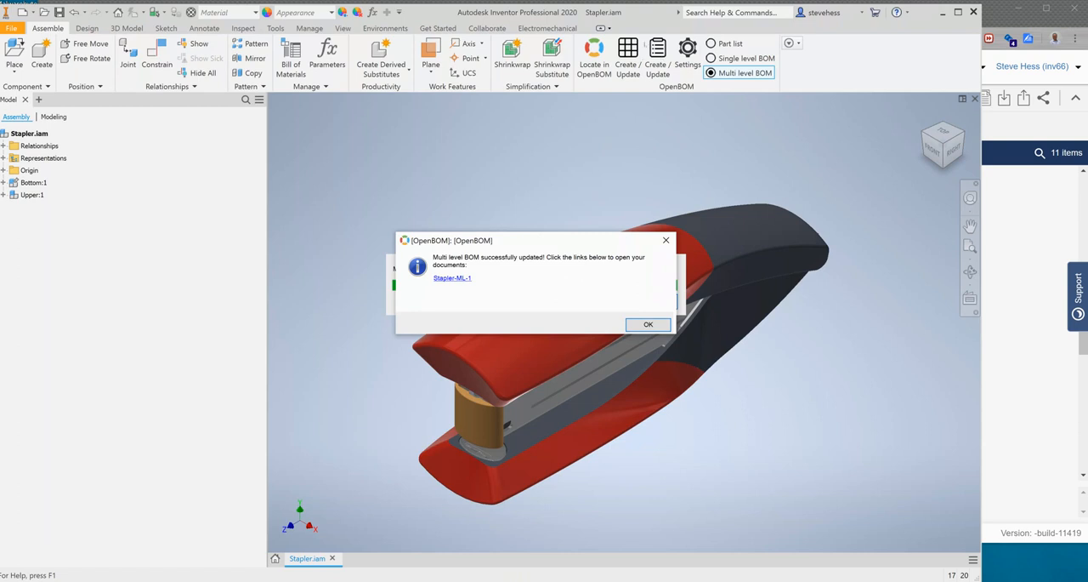
- Reopen the updated Stapler-ML-1 BOM, which shows a $9.16 Extended Cost total
{"action": "left_click", "coordinate": [452, 278]}
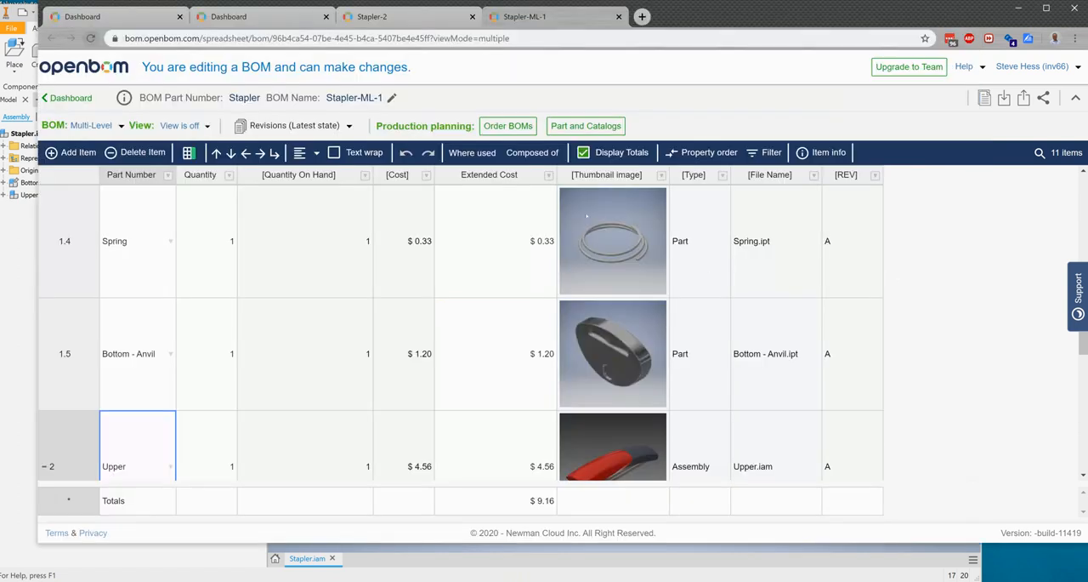